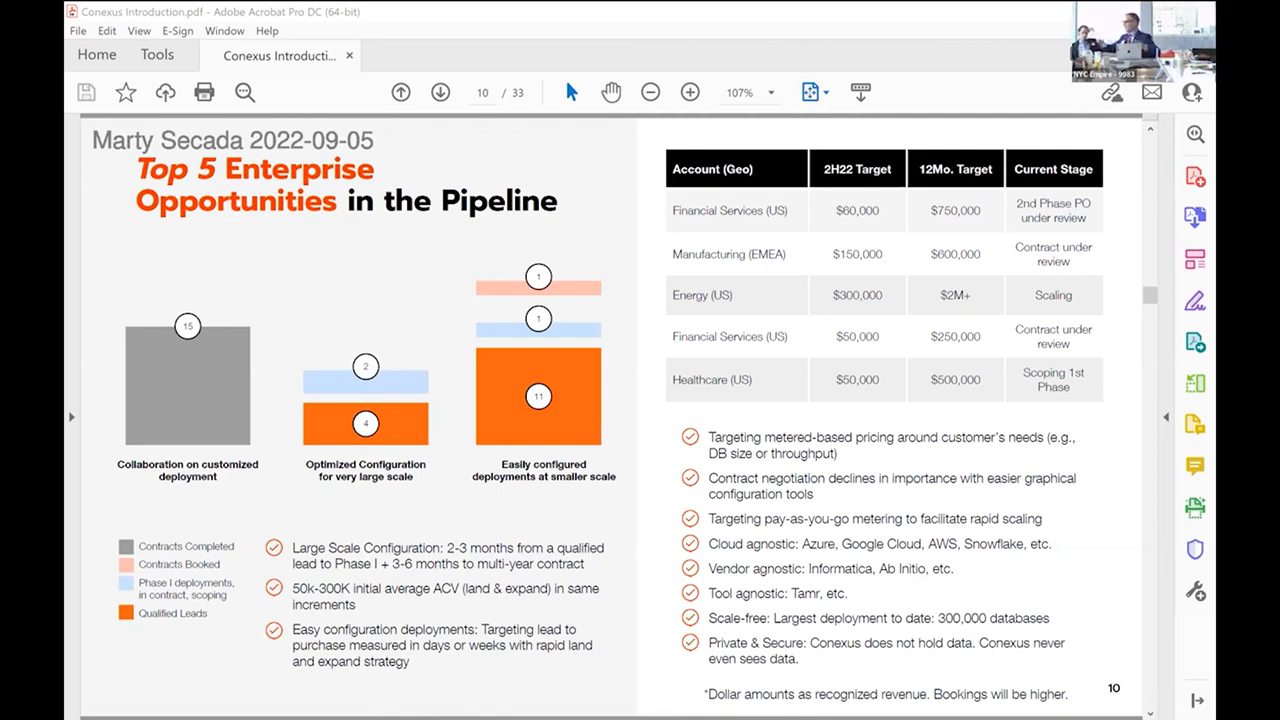
{"action": "mouse_move", "coordinate": [402, 262]}
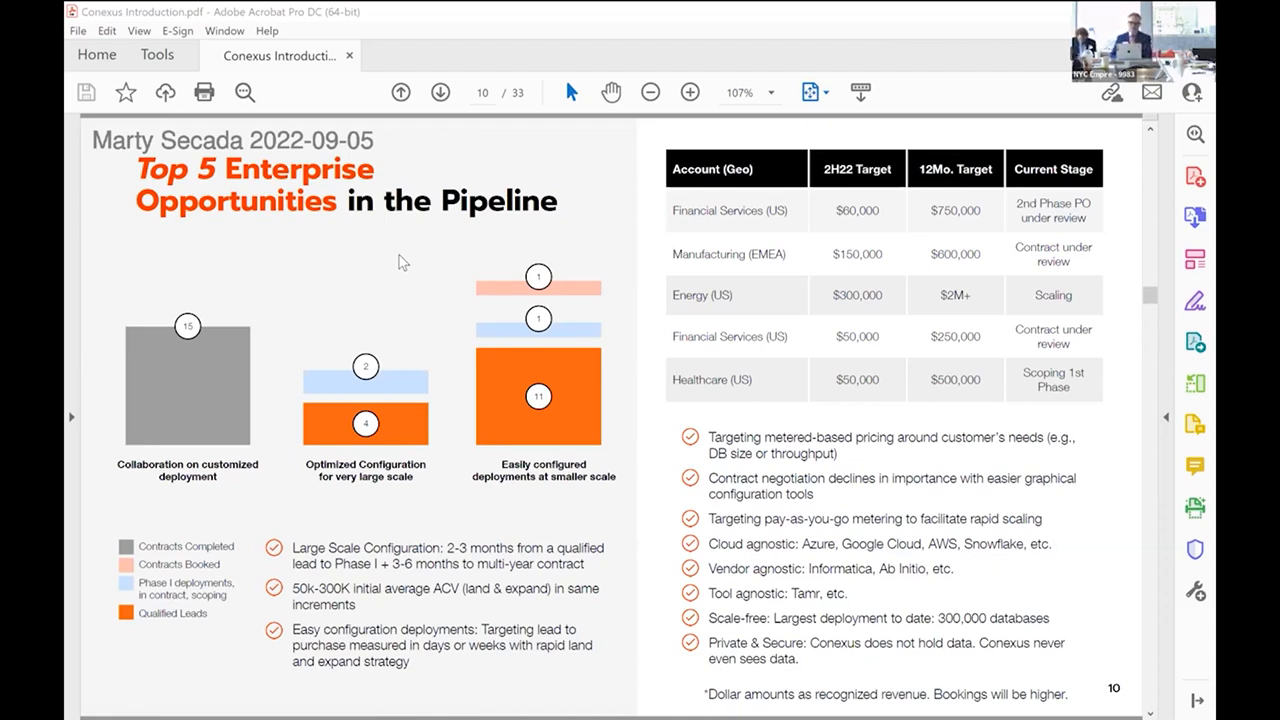
{"action": "mouse_move", "coordinate": [957, 30]}
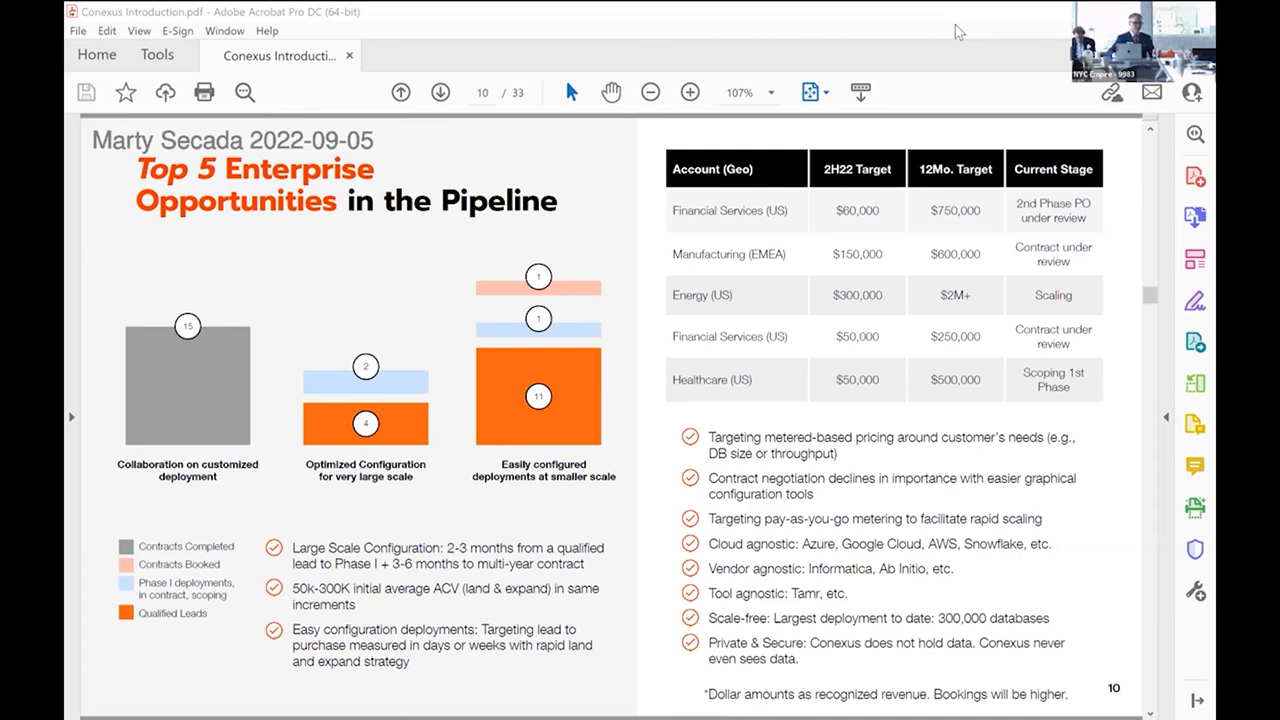
{"action": "mouse_move", "coordinate": [497, 20]}
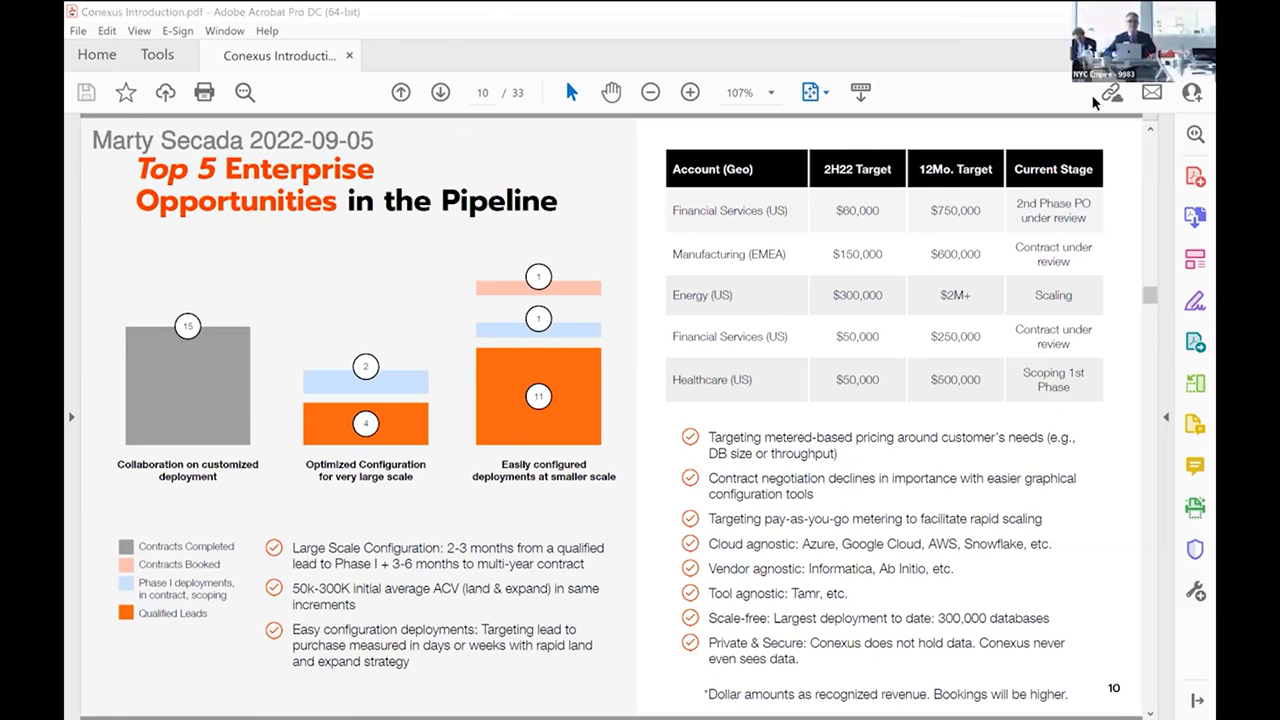
{"action": "mouse_move", "coordinate": [1160, 182]}
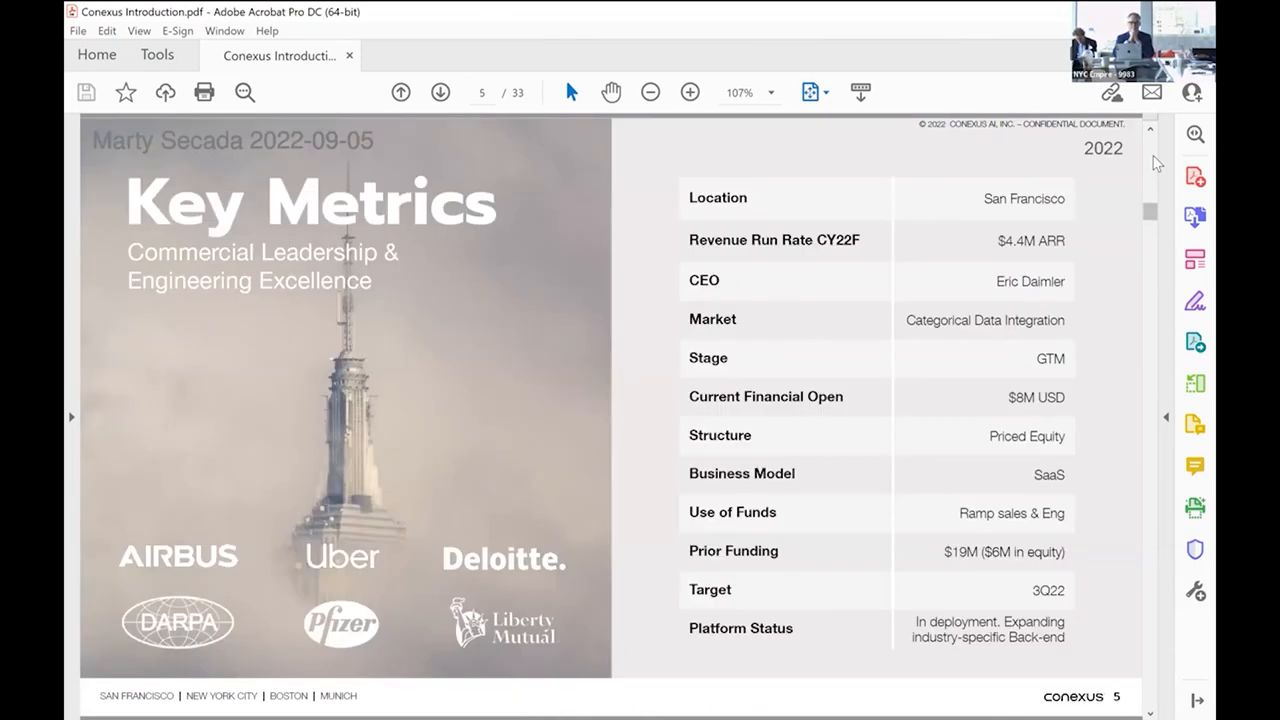
Step: Go back to page 2, the $8M Series A raise slide
{"action": "left_click", "coordinate": [400, 92]}
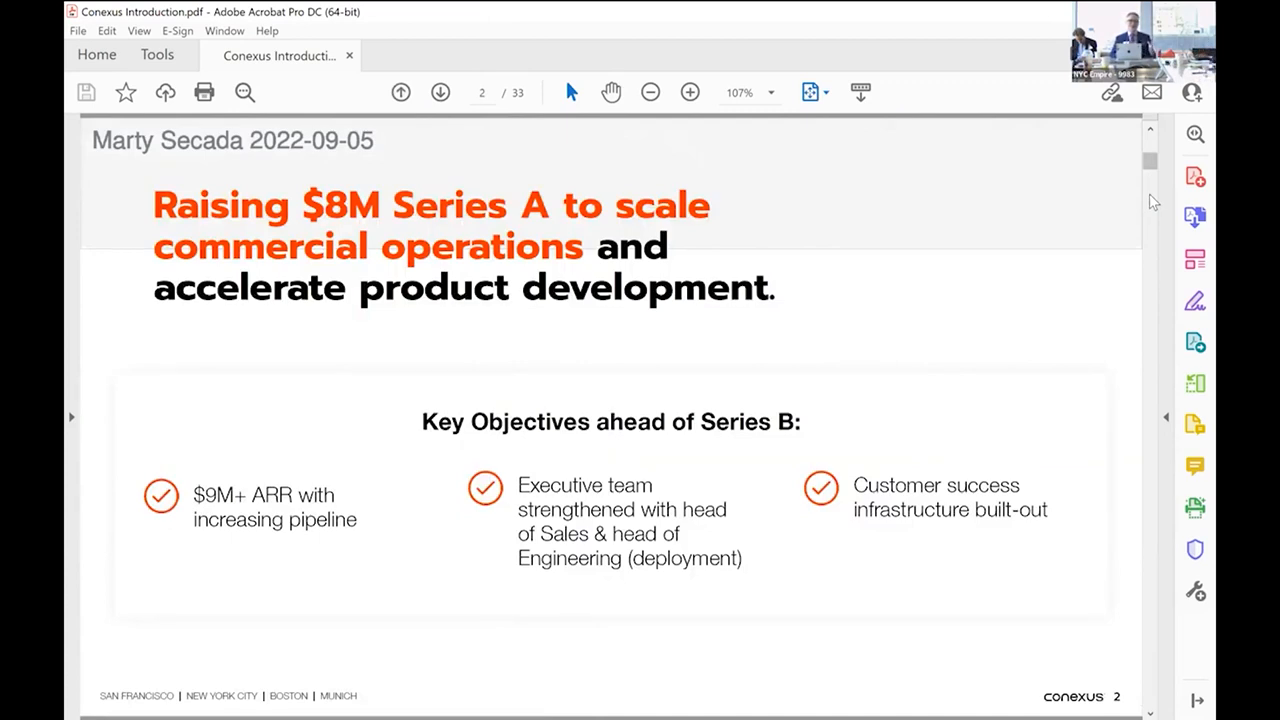
Step: Move forward to page 3, the capital raise allocation slide
{"action": "left_click", "coordinate": [440, 92]}
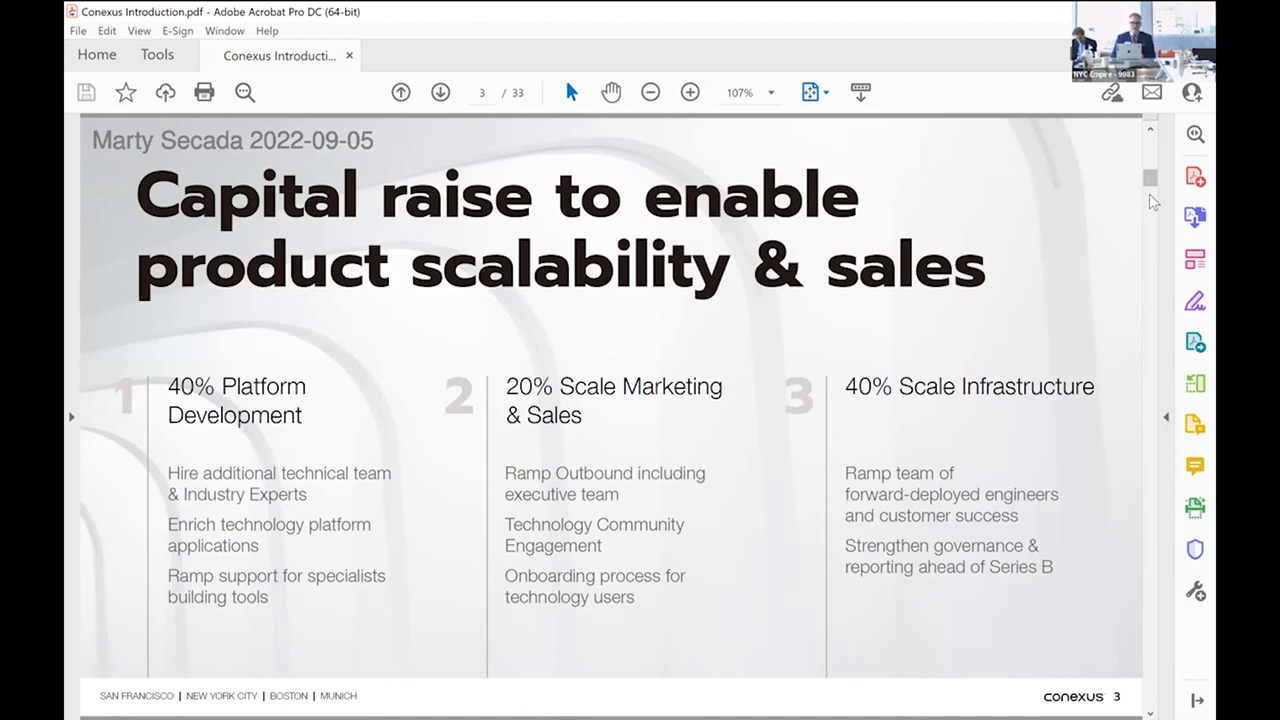
Step: Move forward to page 4, the Company overview slide
{"action": "left_click", "coordinate": [440, 91]}
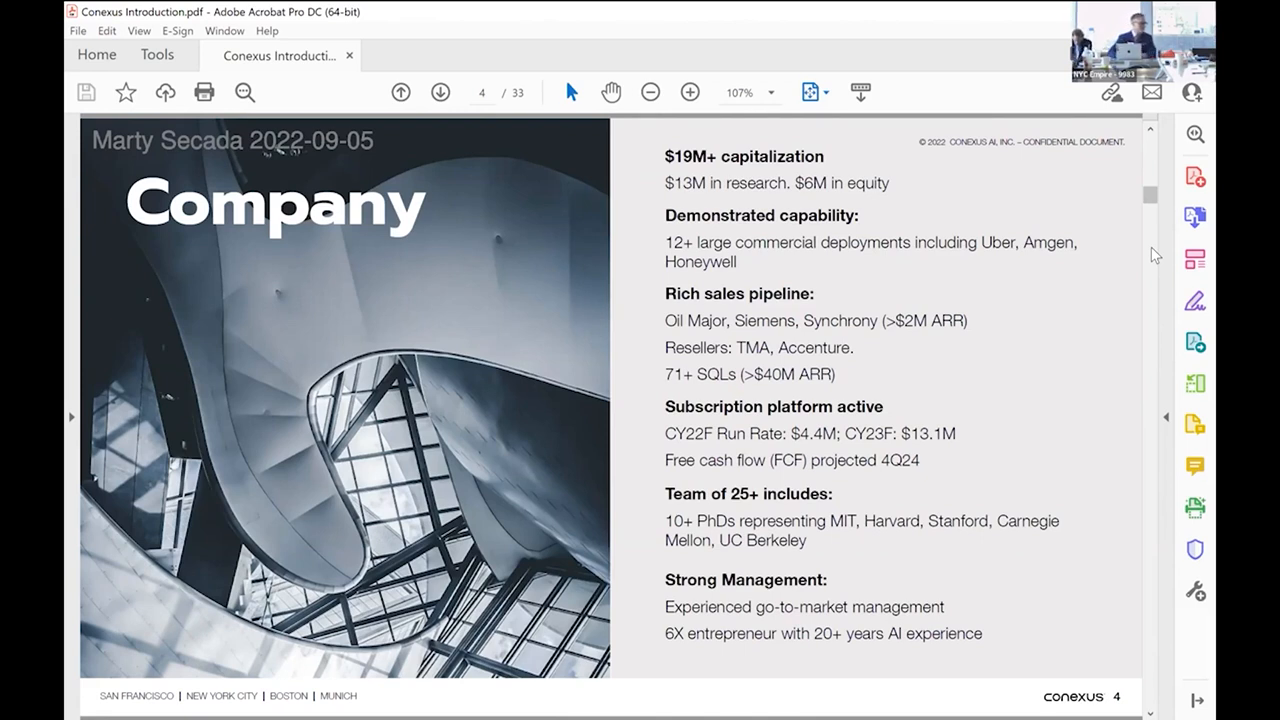
{"action": "left_click", "coordinate": [440, 92]}
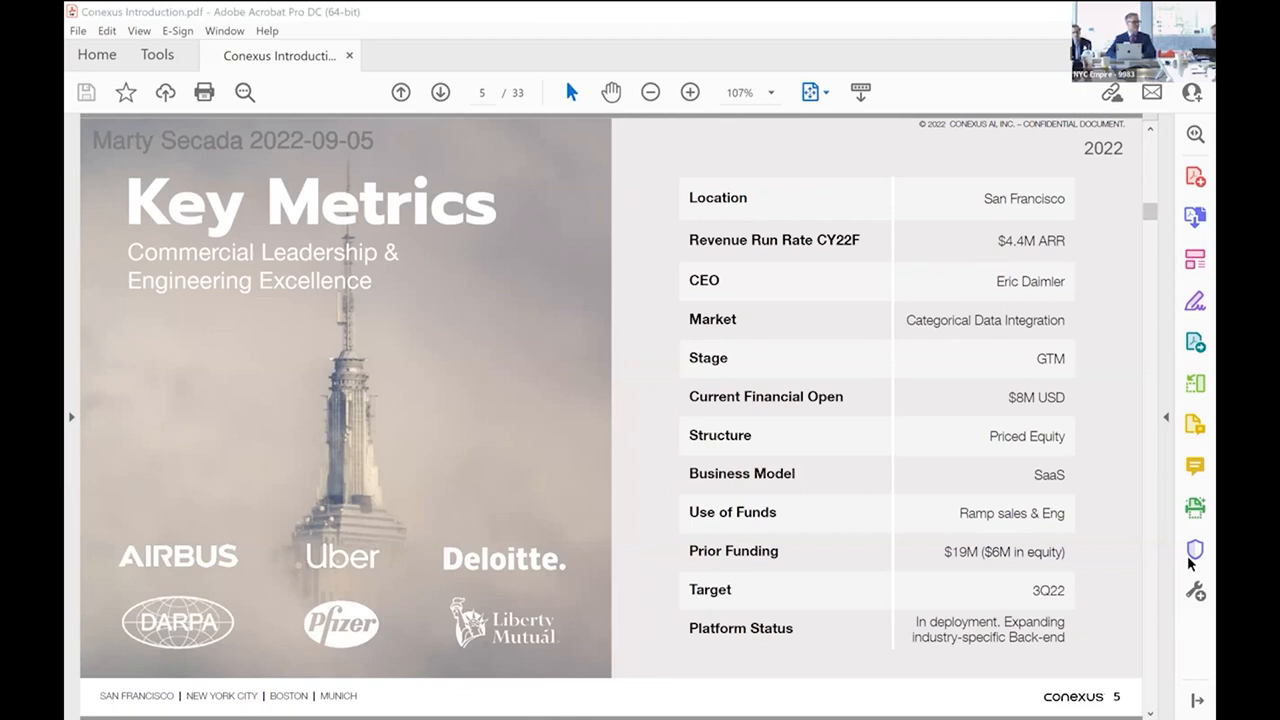
{"action": "mouse_move", "coordinate": [667, 34]}
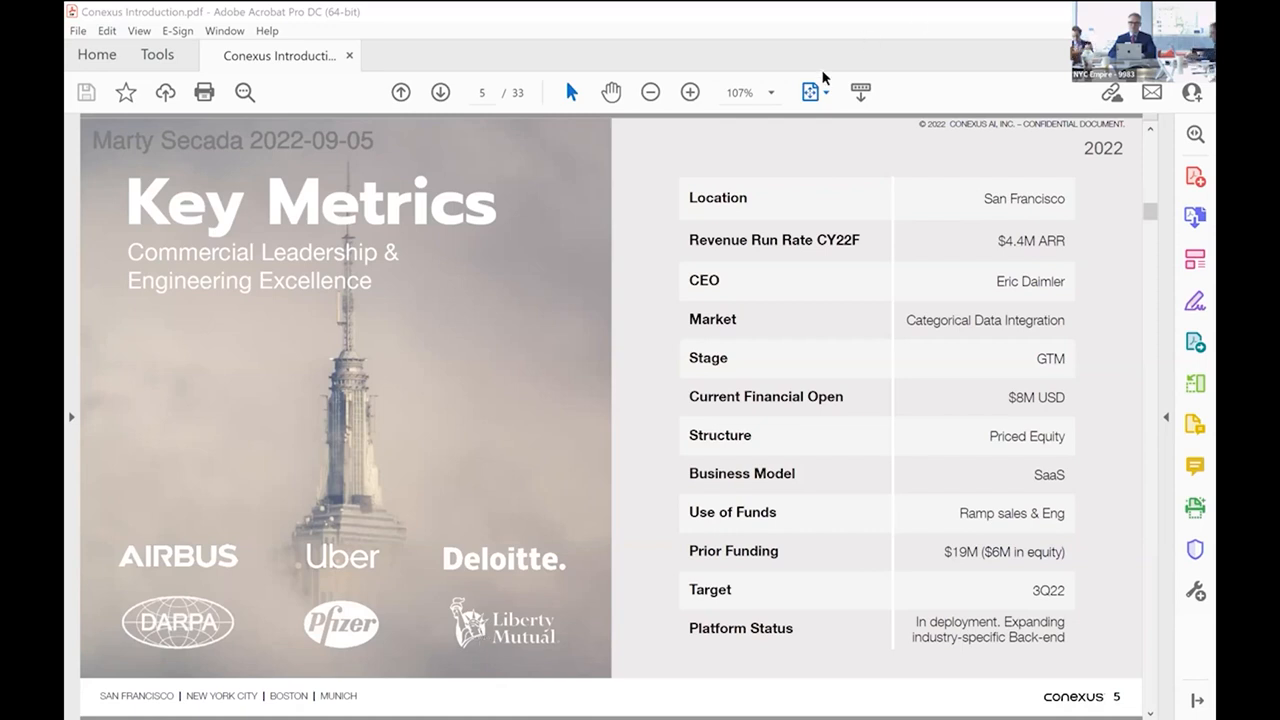
{"action": "mouse_move", "coordinate": [770, 56]}
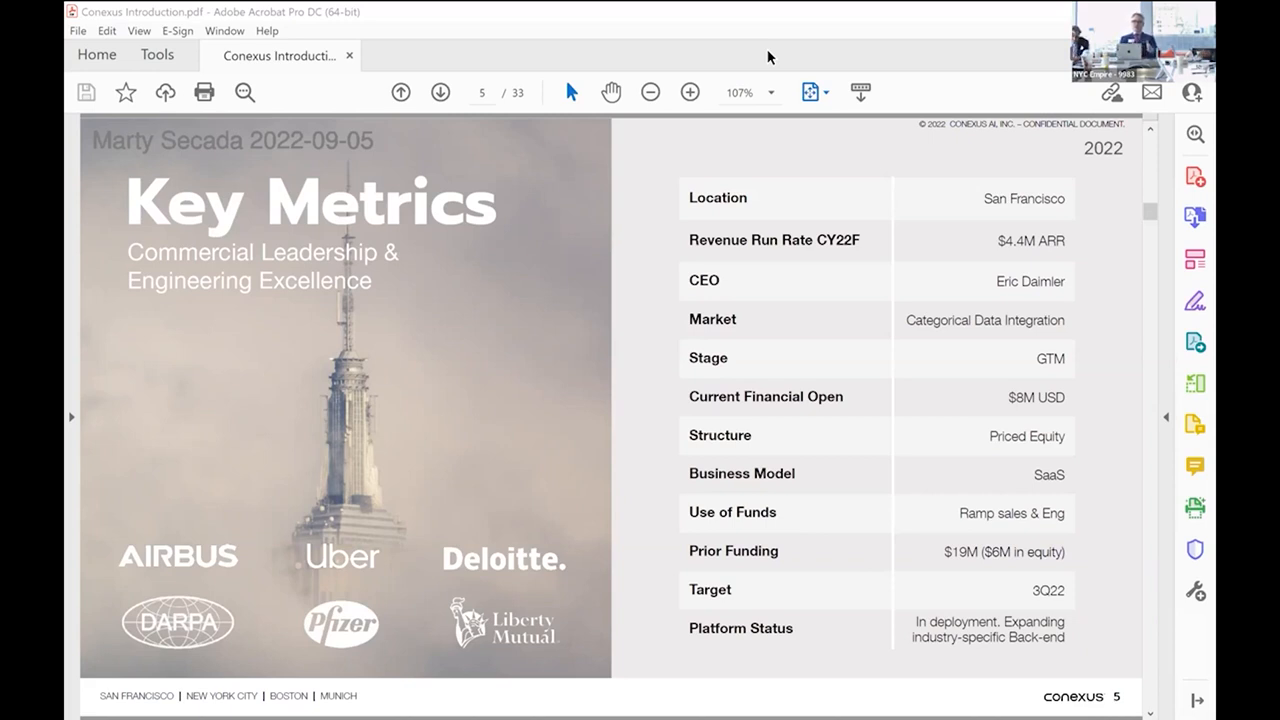
{"action": "mouse_move", "coordinate": [602, 252]}
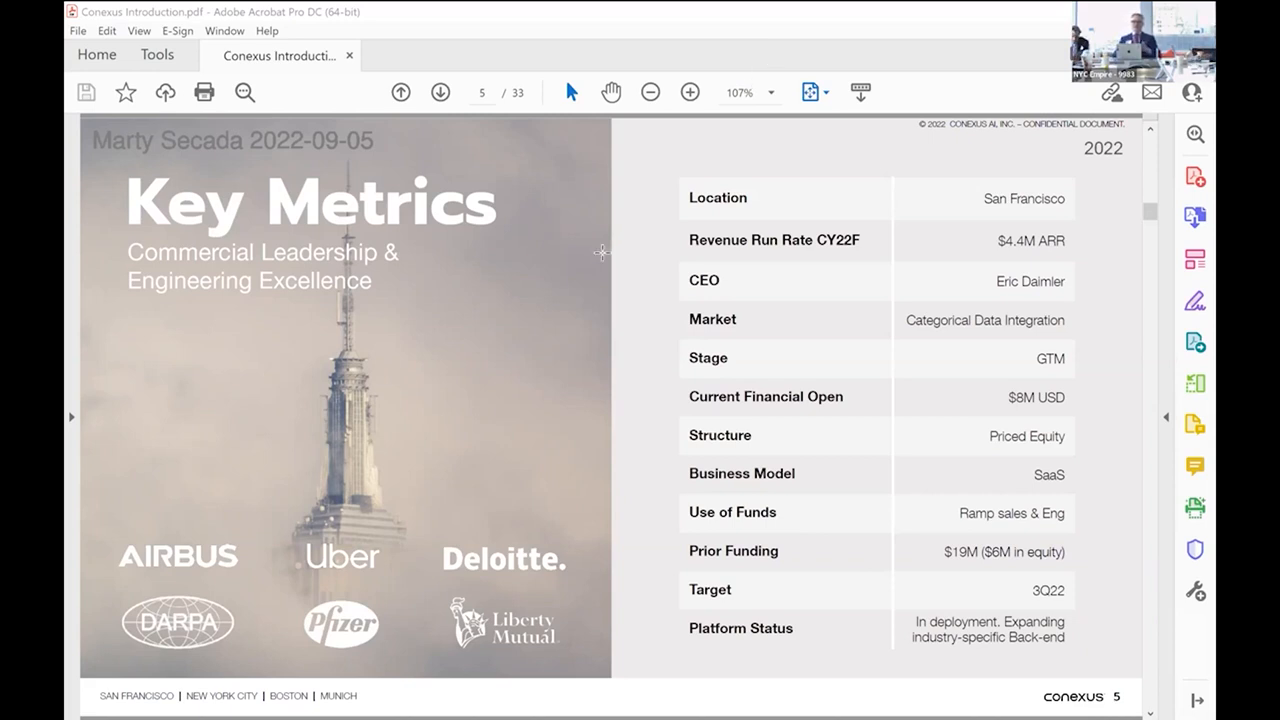
{"action": "mouse_move", "coordinate": [443, 430]}
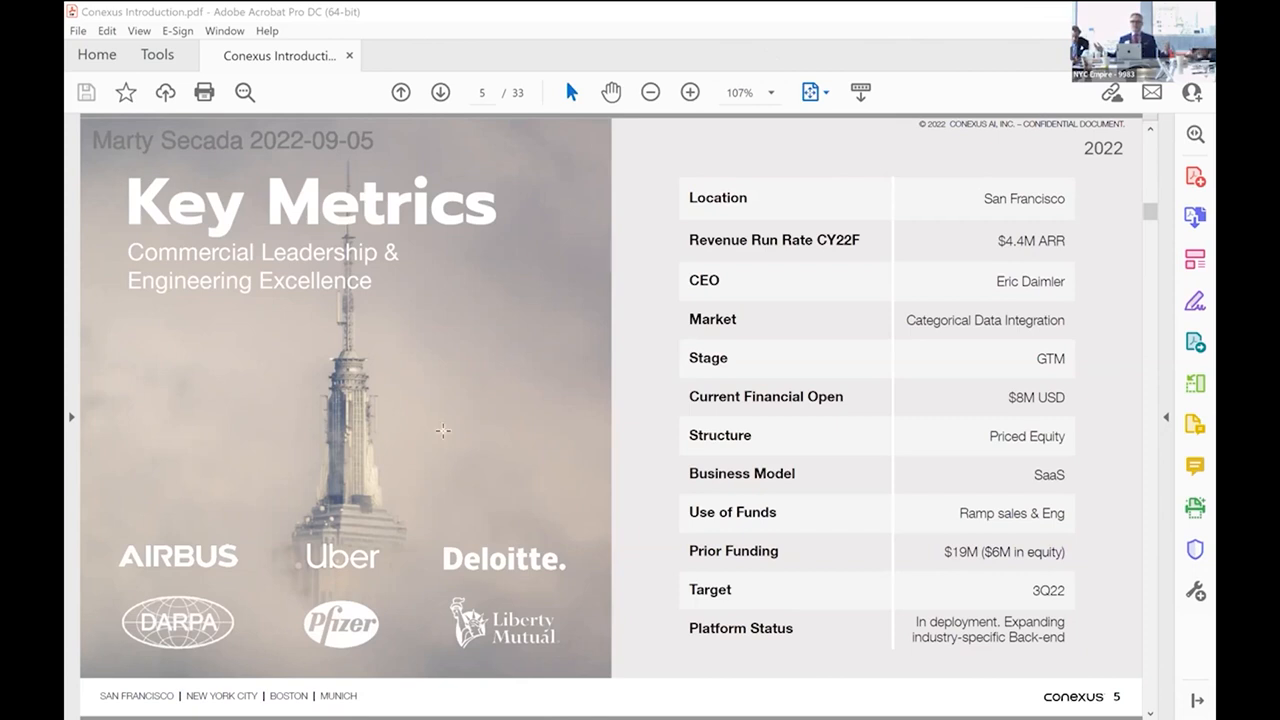
{"action": "mouse_move", "coordinate": [573, 261]}
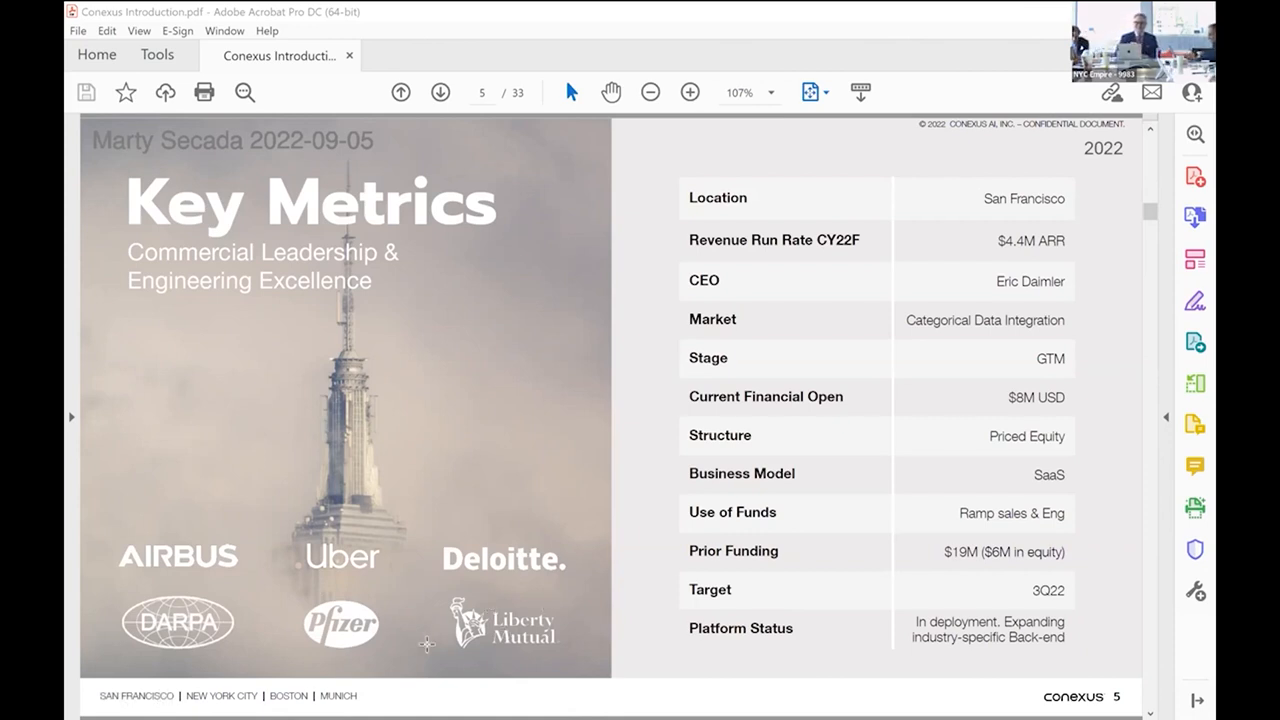
{"action": "mouse_move", "coordinate": [443, 600]}
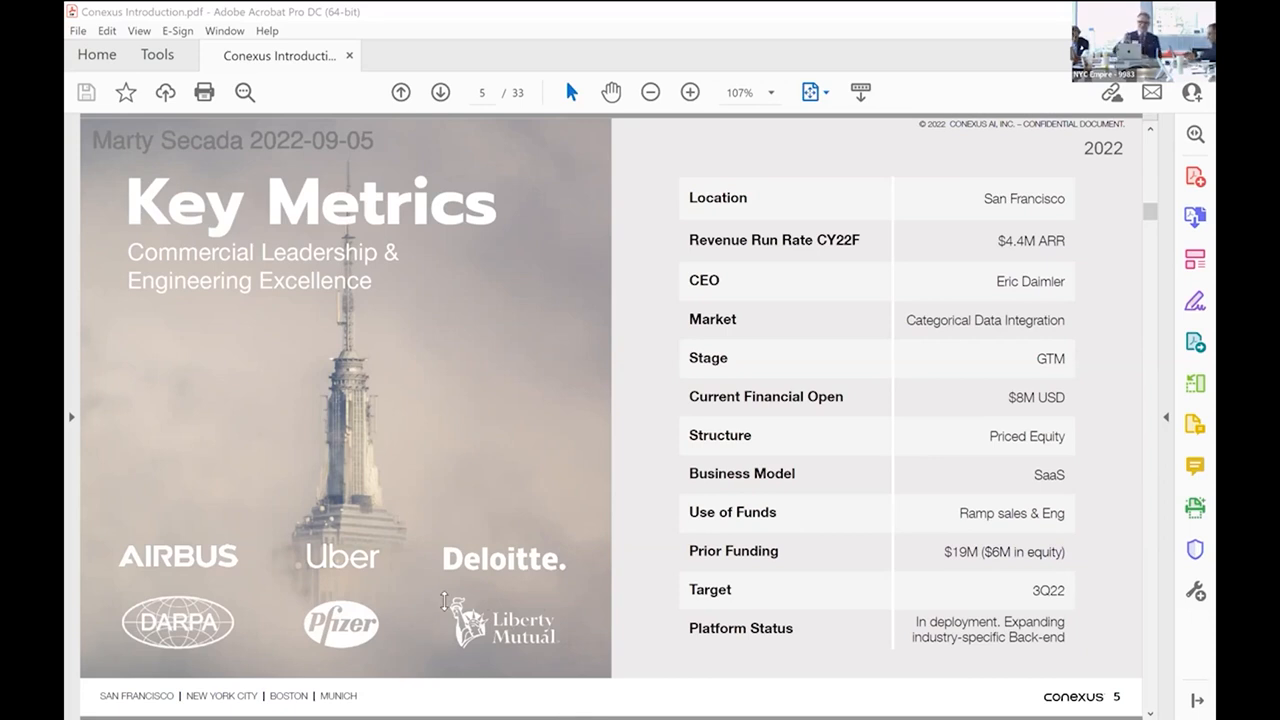